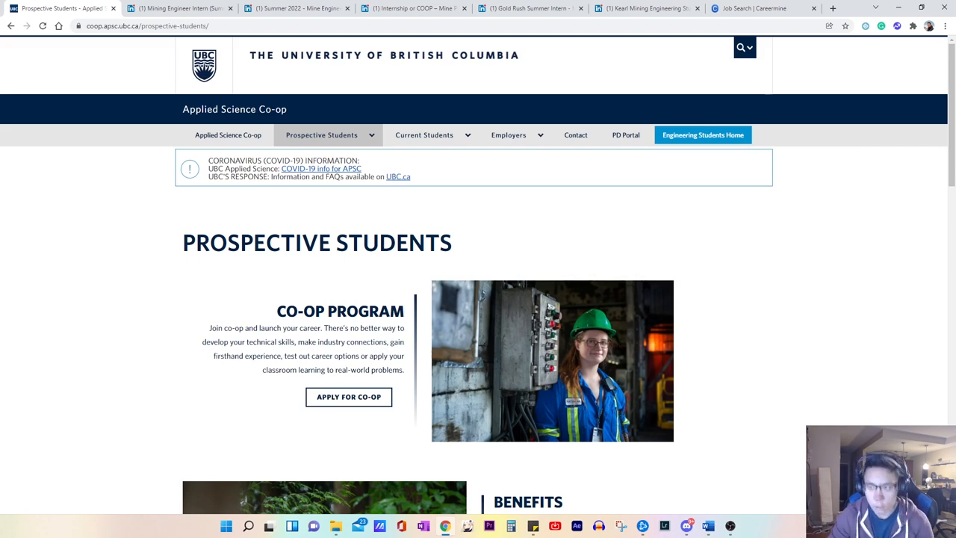
mouse_move(778, 281)
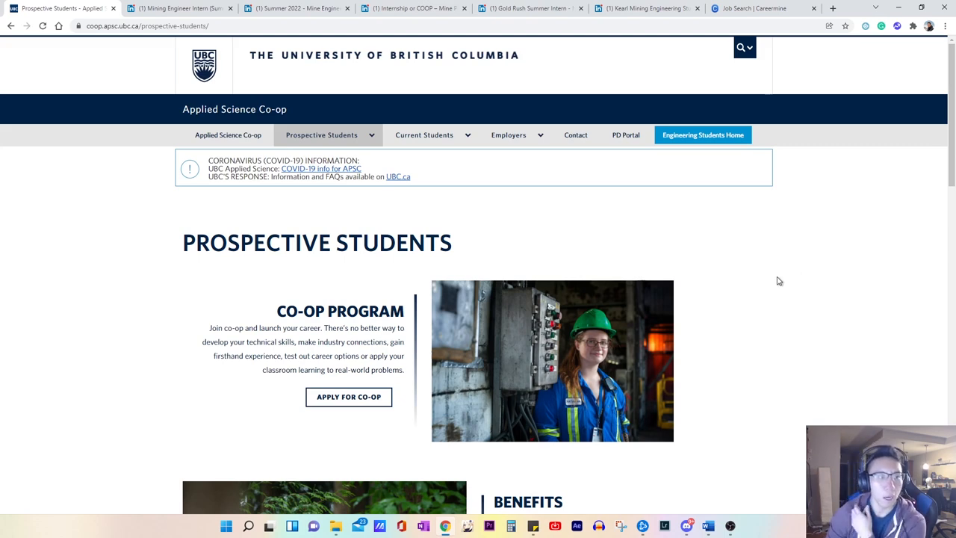
mouse_move(764, 265)
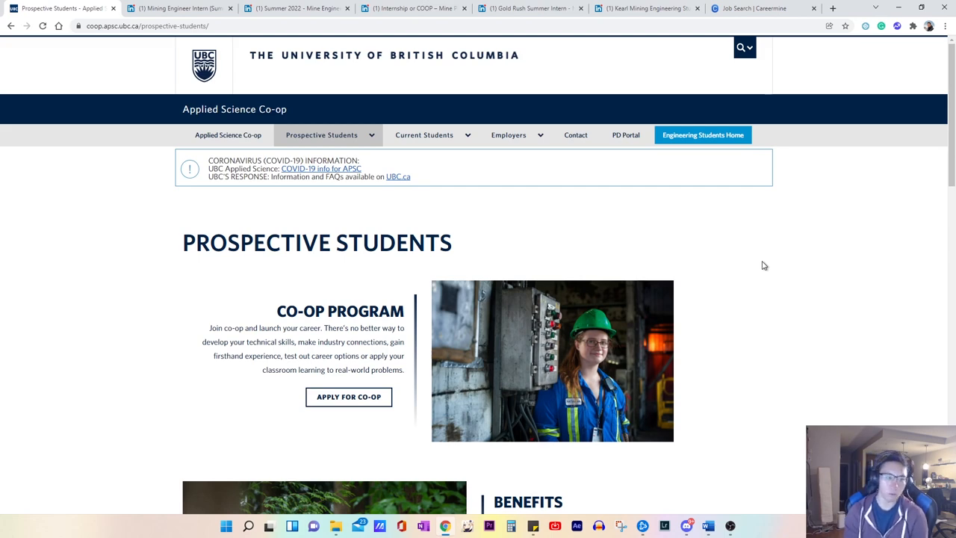
- Scroll past the Benefits list and Eligibility to the Co-op Support and Fees section
scroll("down", 3)
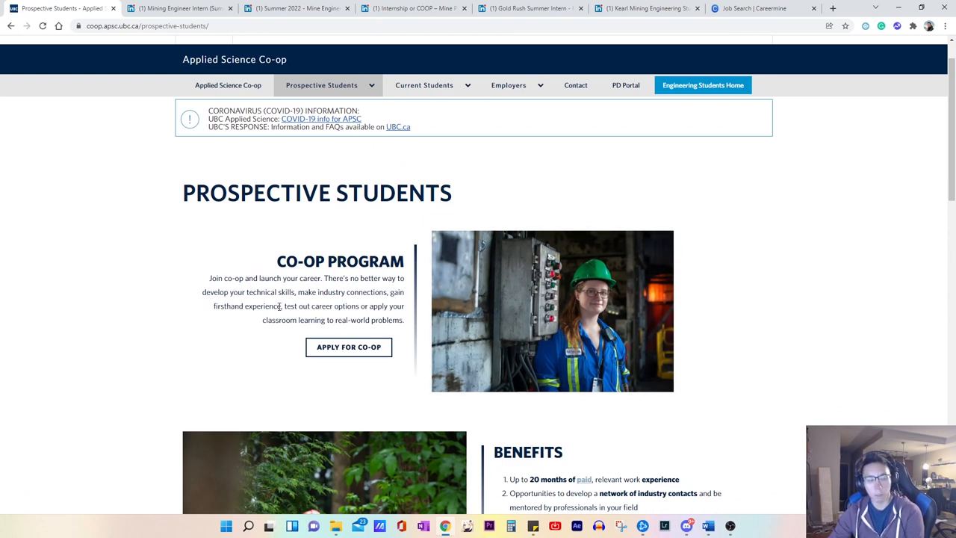
mouse_move(684, 318)
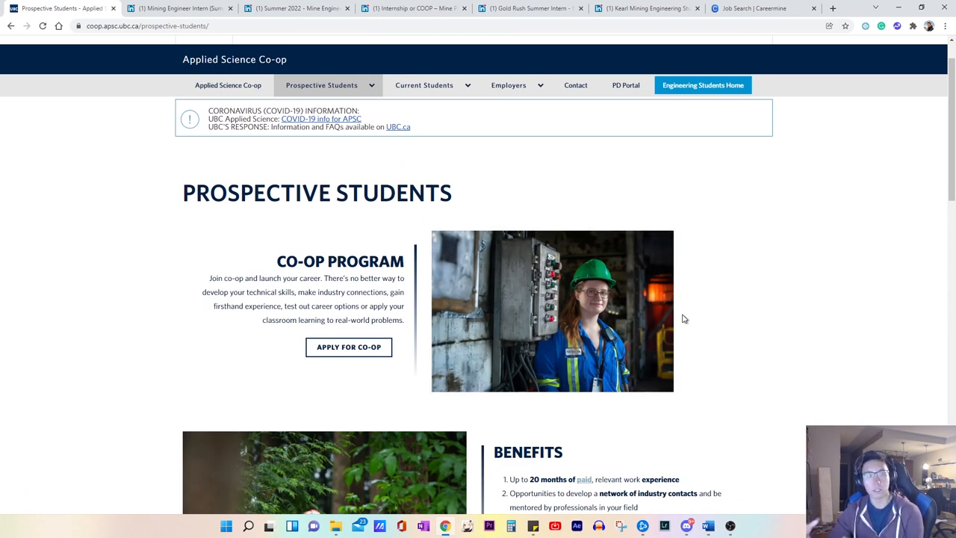
scroll("down", 3)
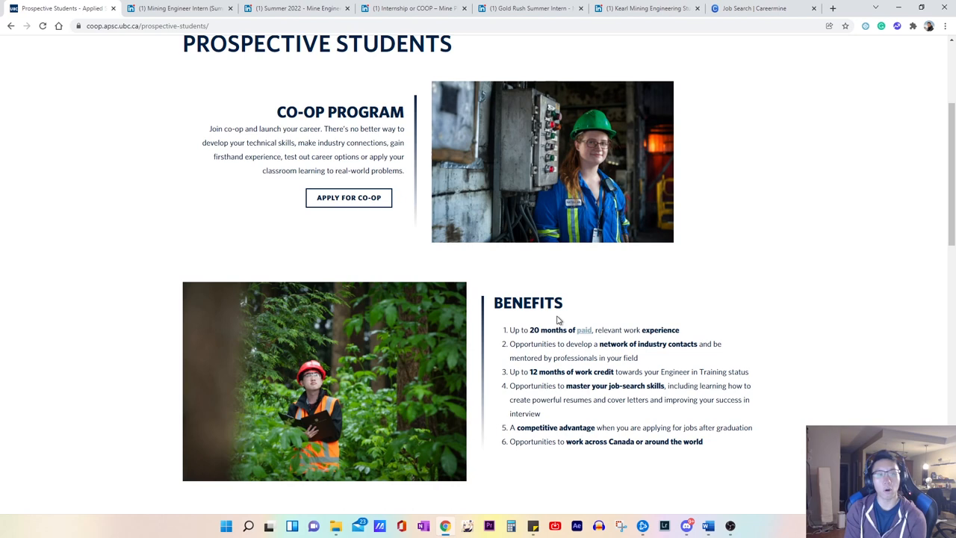
scroll("down", 3)
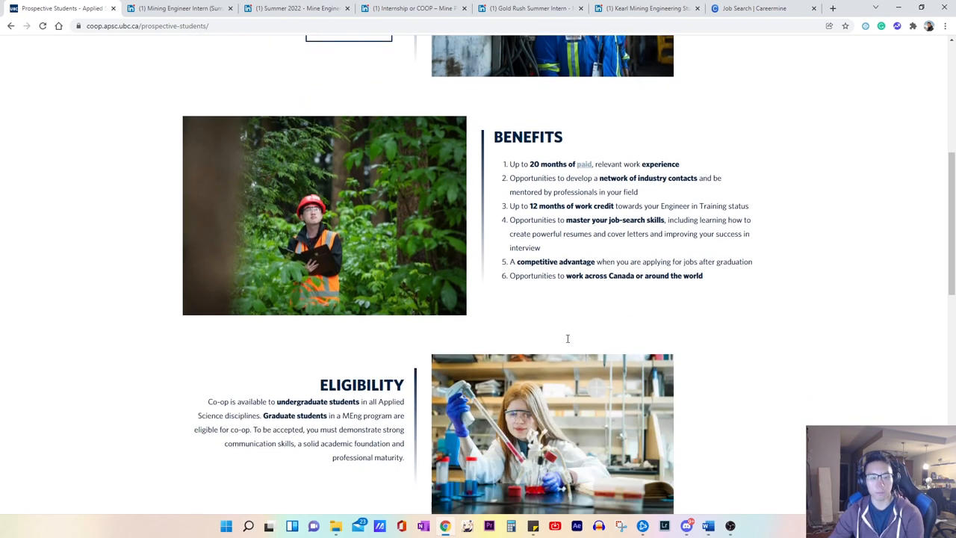
scroll("down", 3)
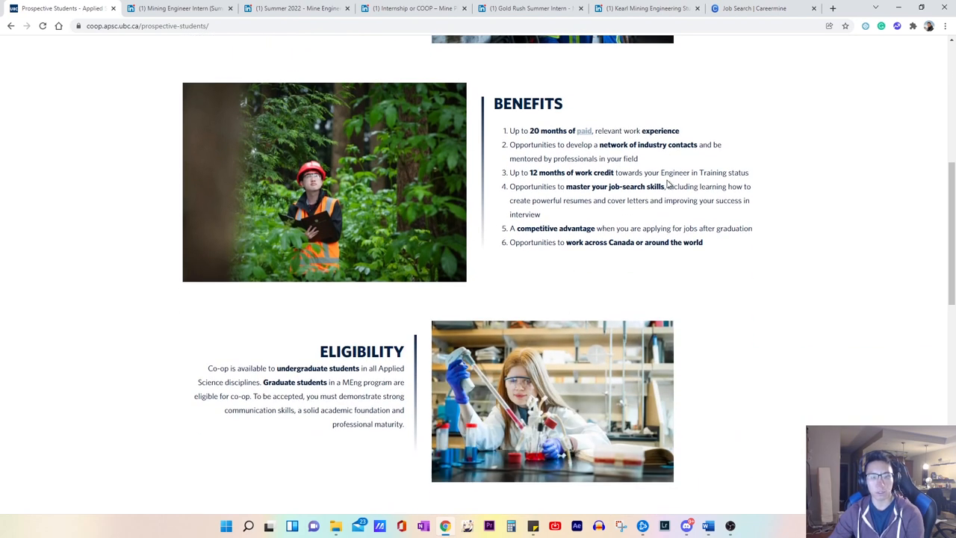
mouse_move(612, 144)
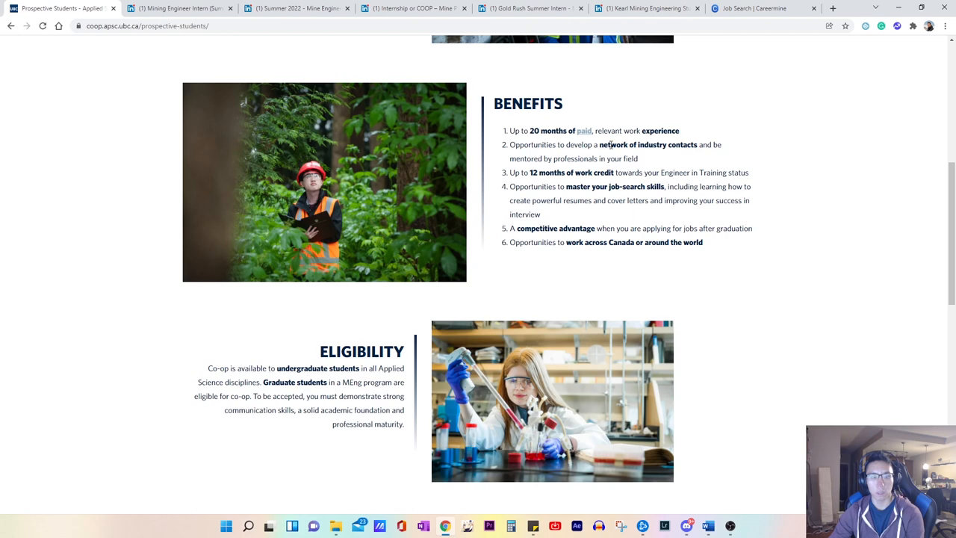
scroll("down", 3)
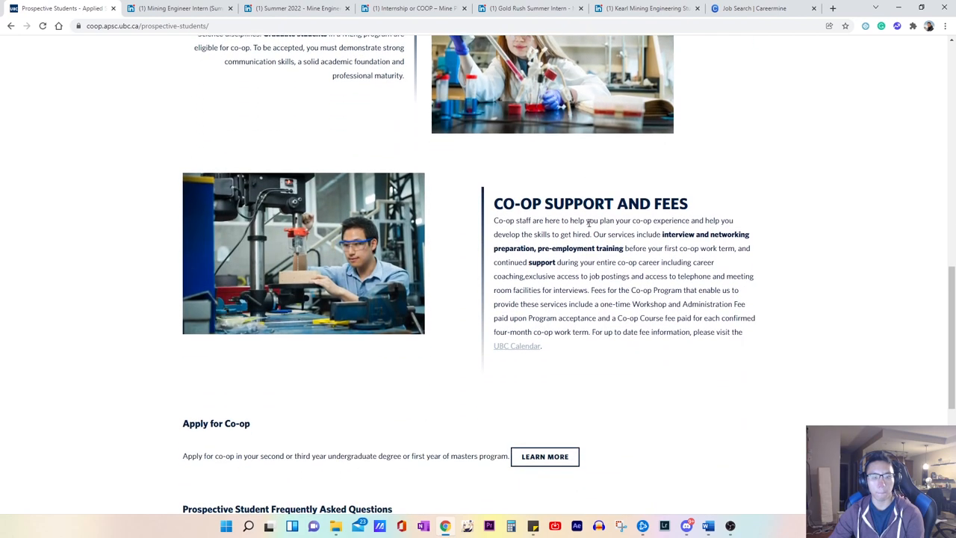
double_click(600, 234)
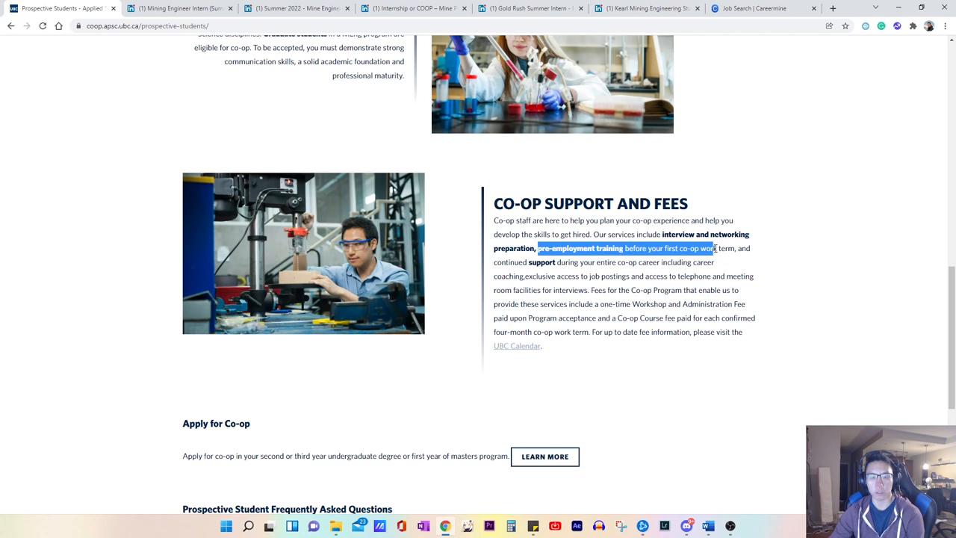
left_click_drag(738, 248, 618, 262)
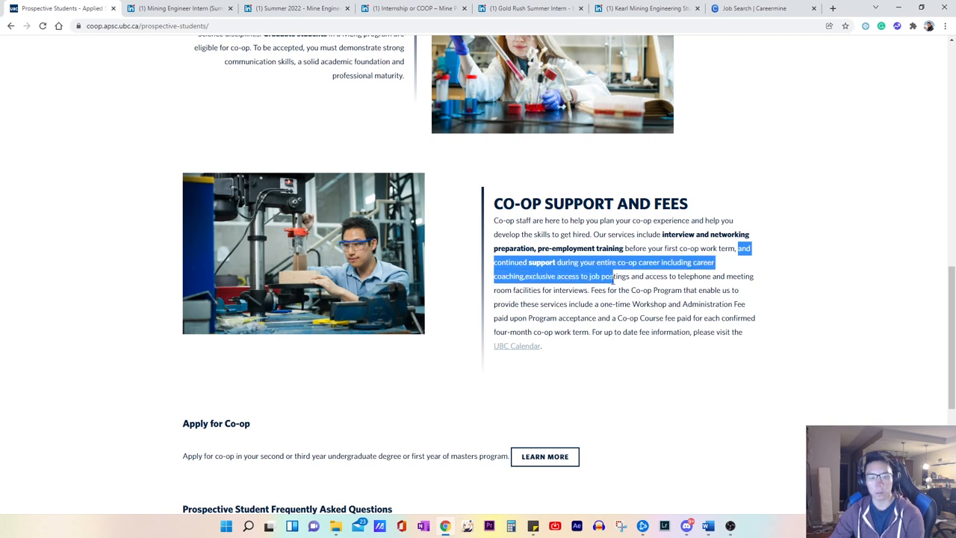
left_click(689, 276)
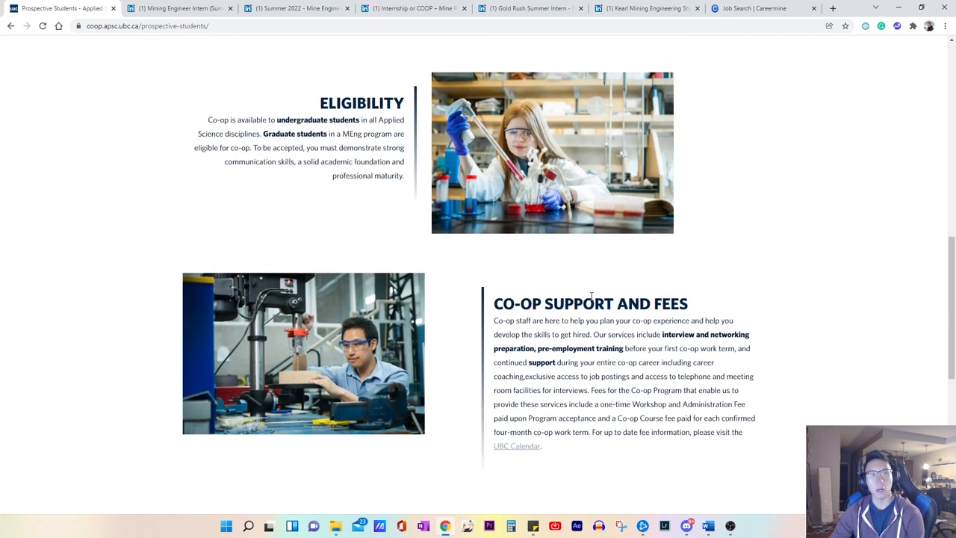
- Scroll to the top, then down to Apply for Co-op, the FAQ and Professional Development
scroll("up", 3)
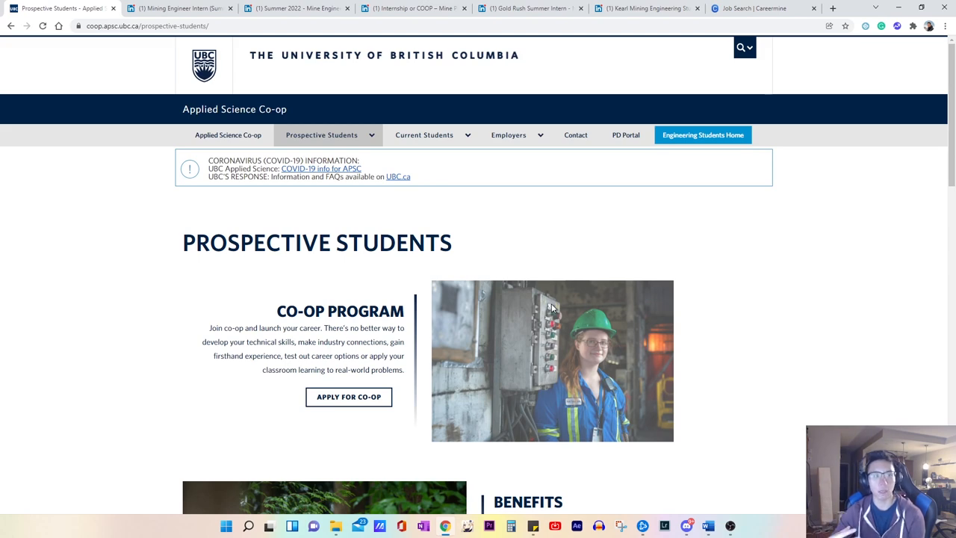
mouse_move(354, 280)
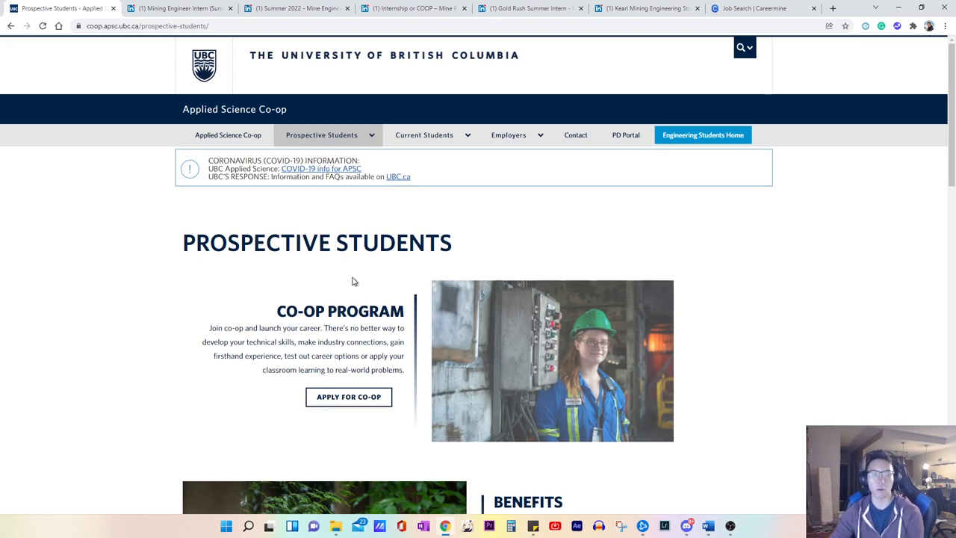
scroll("down", 3)
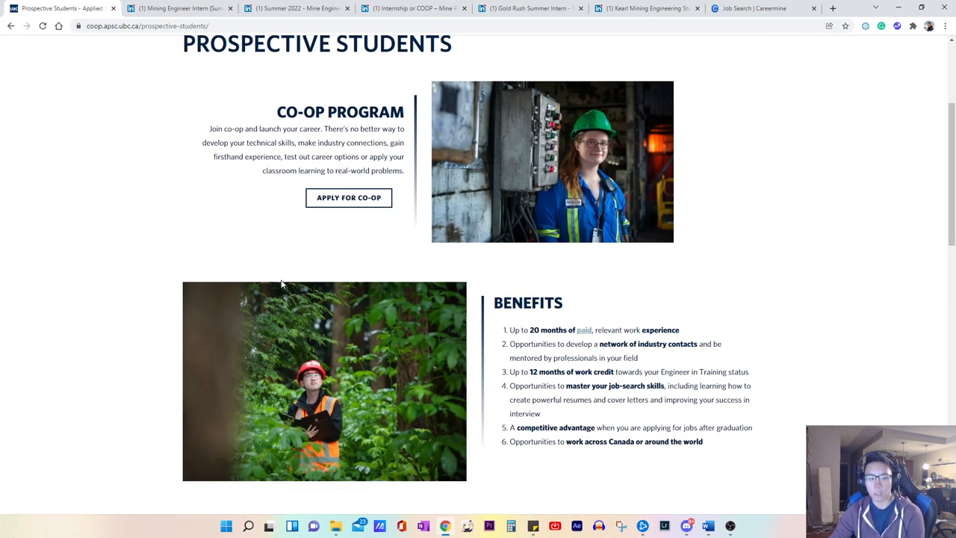
scroll("down", 3)
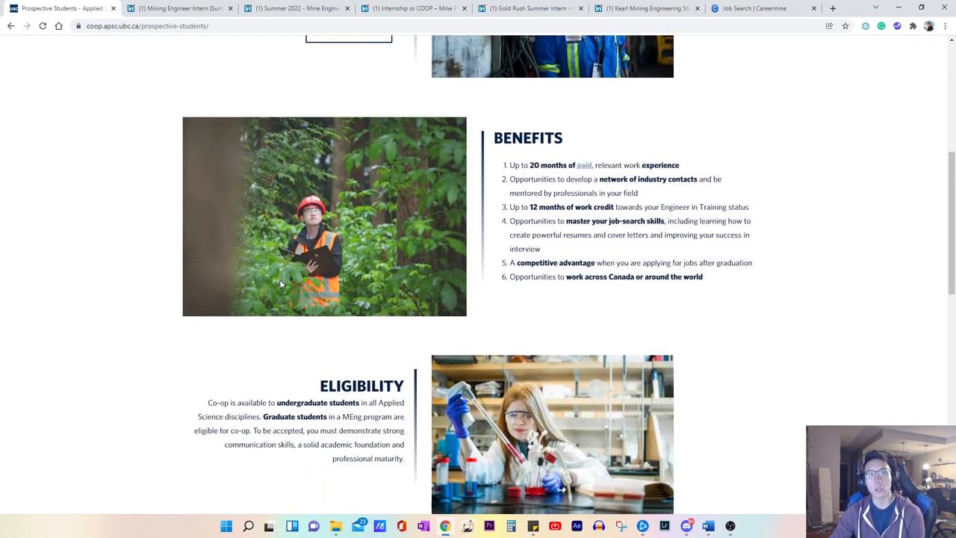
scroll("down", 3)
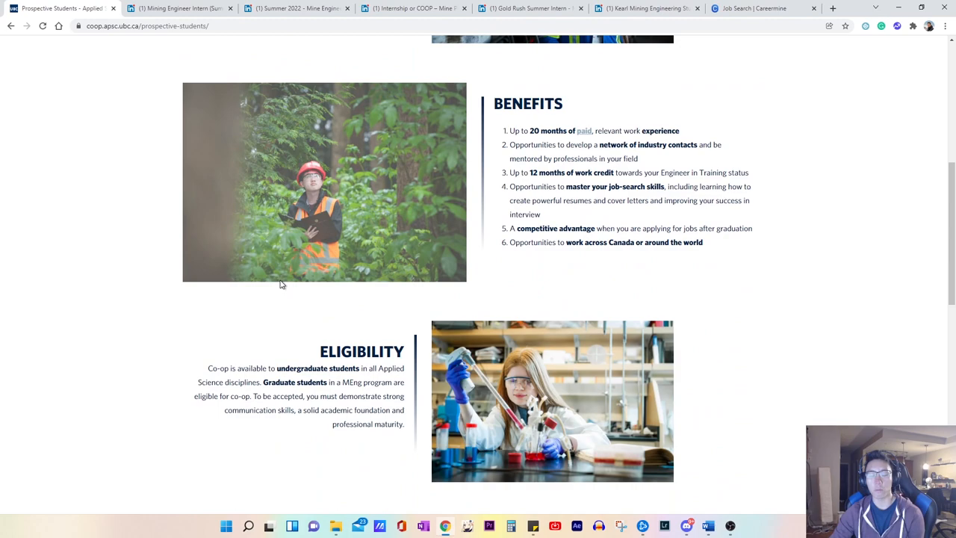
mouse_move(237, 284)
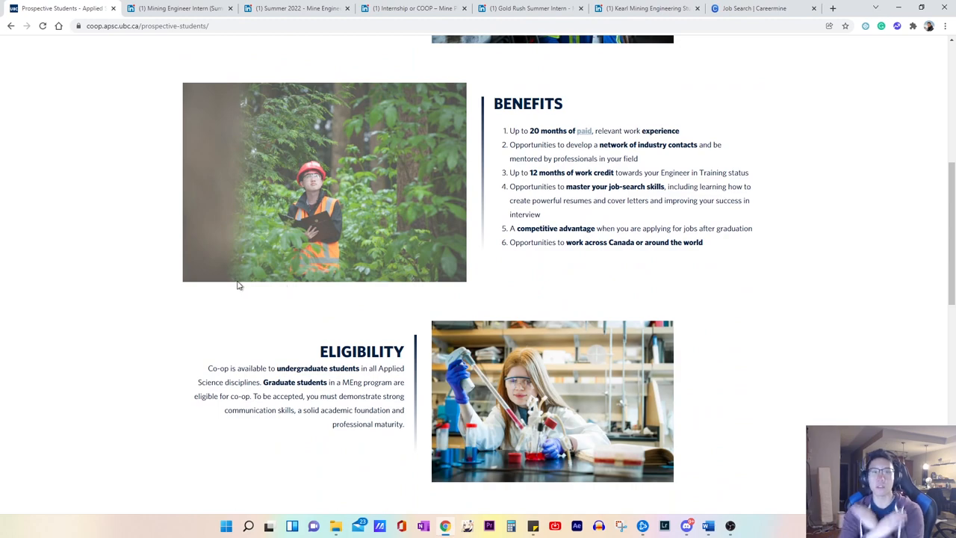
scroll("up", 3)
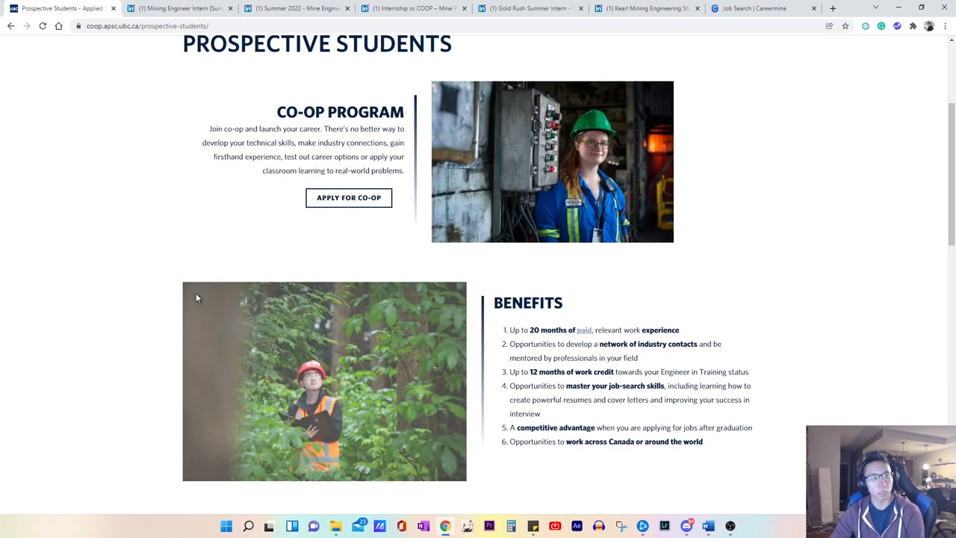
scroll("down", 3)
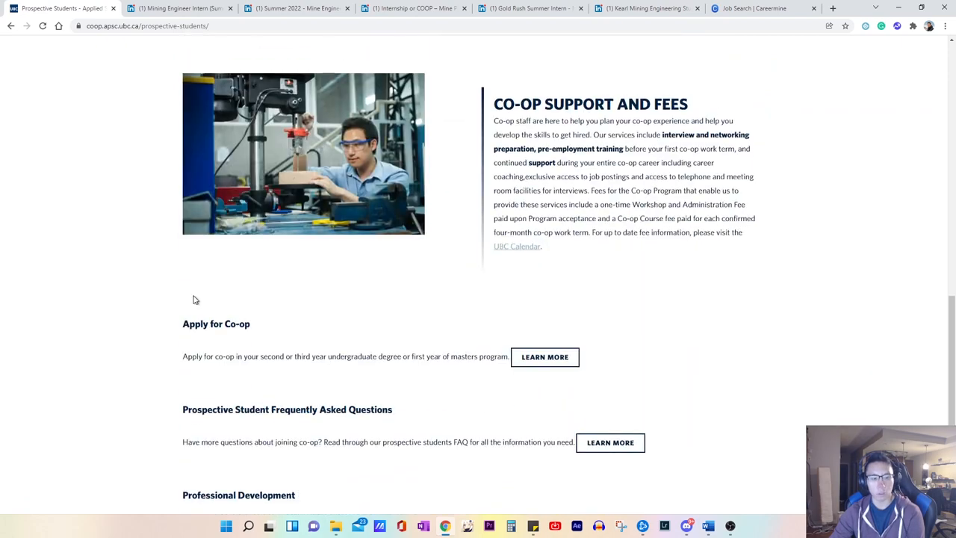
scroll("down", 3)
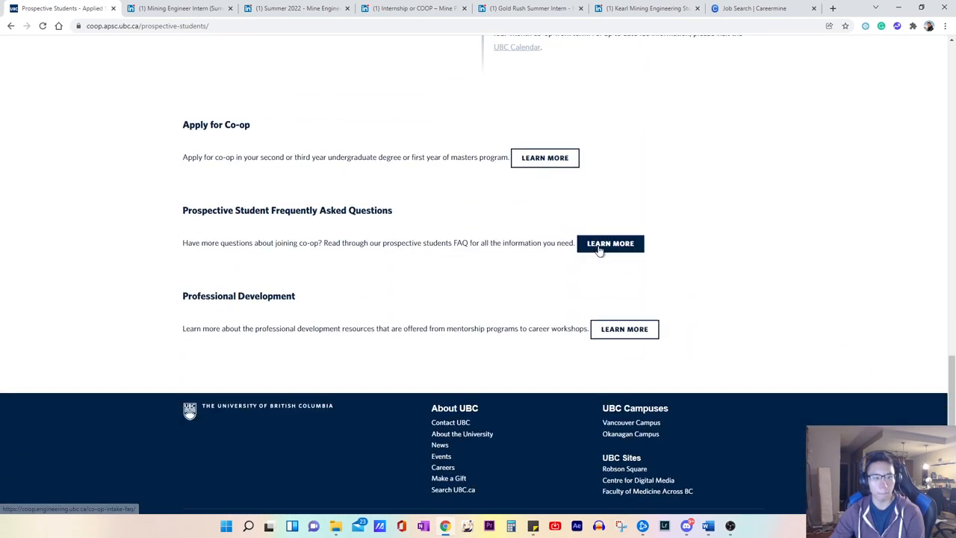
- Open the FAQ page, expand 'Are co-op students guaranteed jobs?' and select its key sentence
left_click(610, 243)
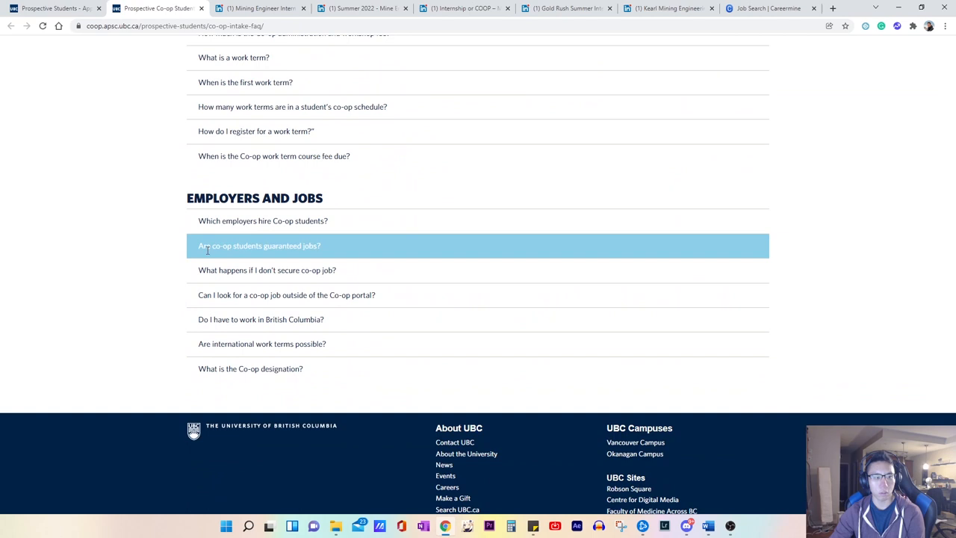
mouse_move(395, 254)
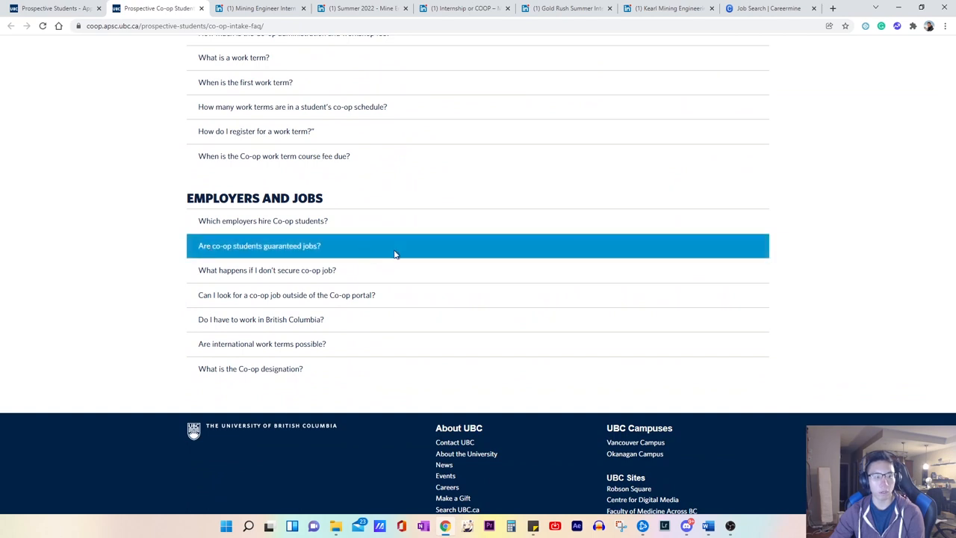
left_click(258, 246)
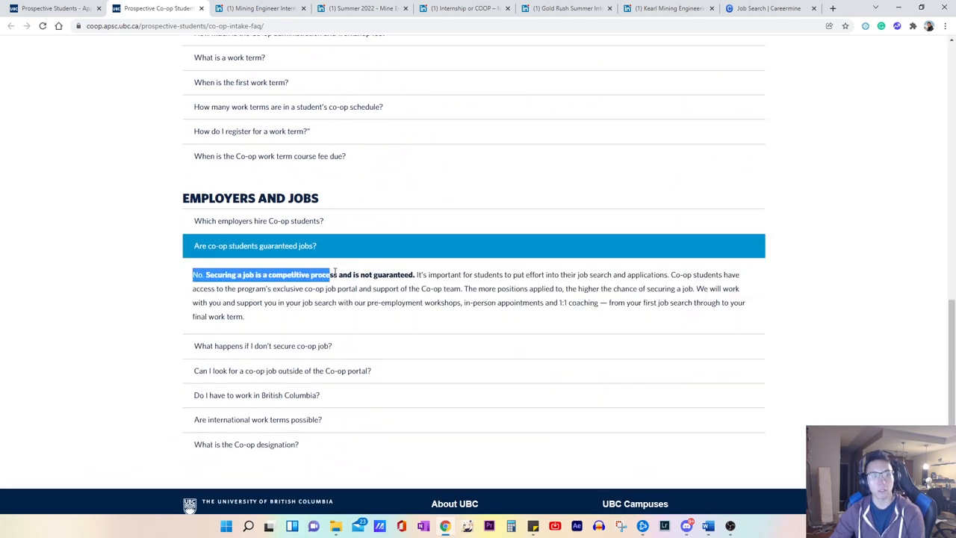
left_click_drag(334, 274, 401, 274)
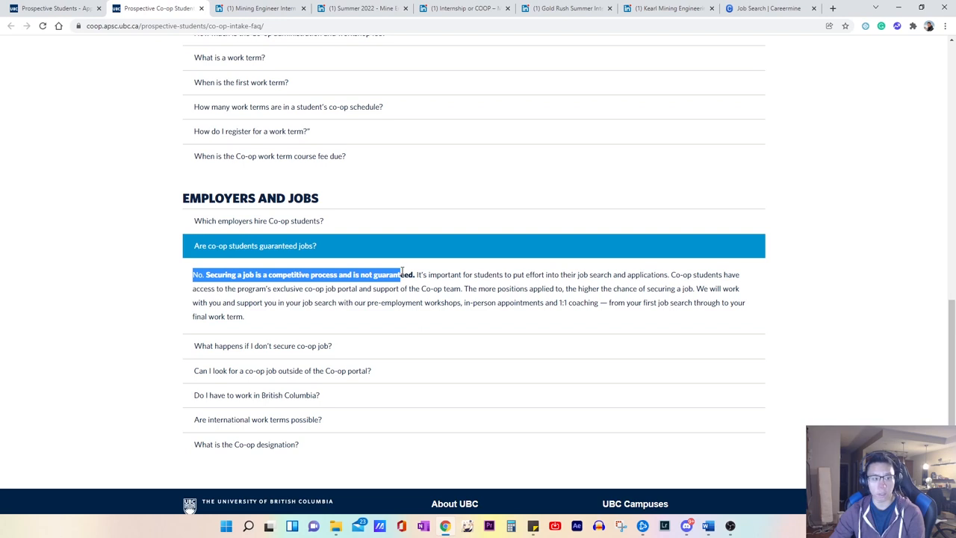
left_click(410, 274)
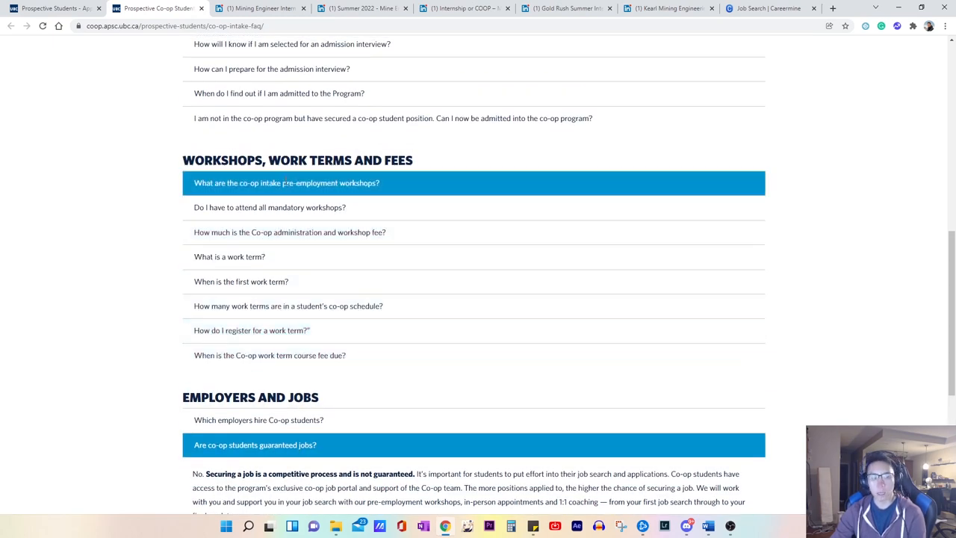
mouse_move(365, 355)
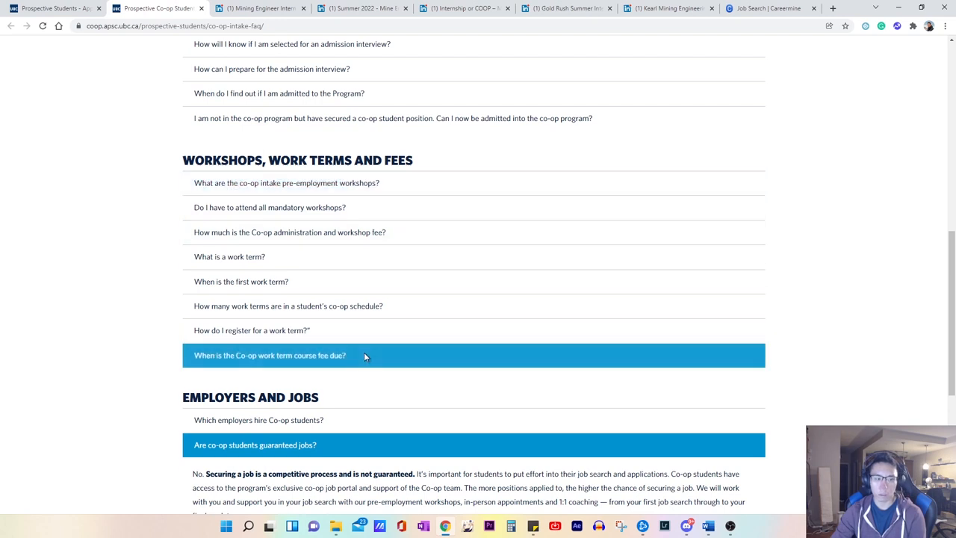
- Expand the FAQ answer about when the co-op course fee is due
left_click(269, 354)
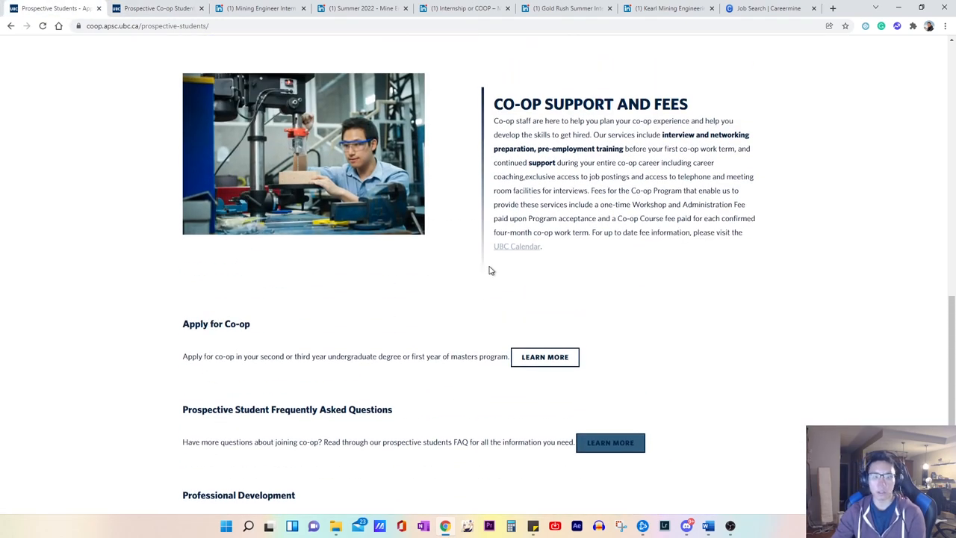
mouse_move(380, 170)
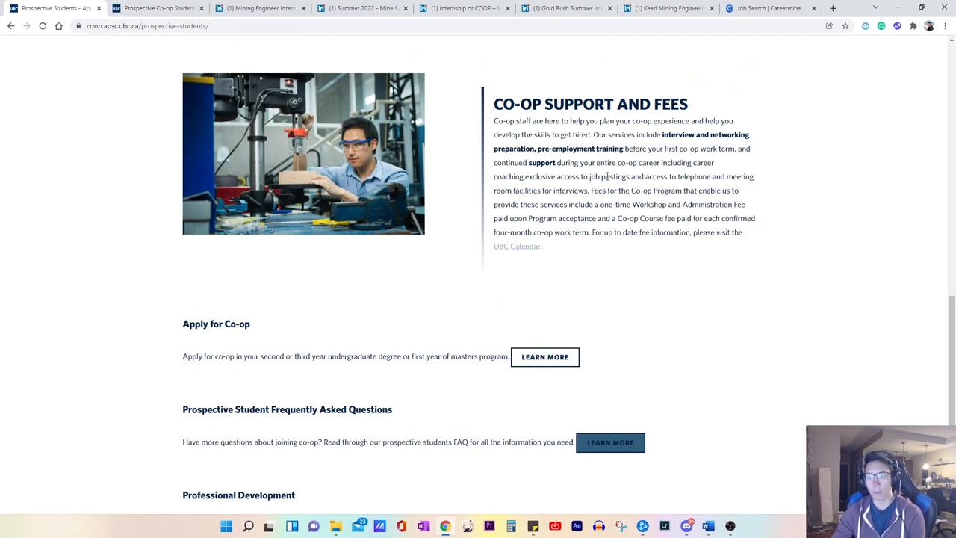
scroll("up", 3)
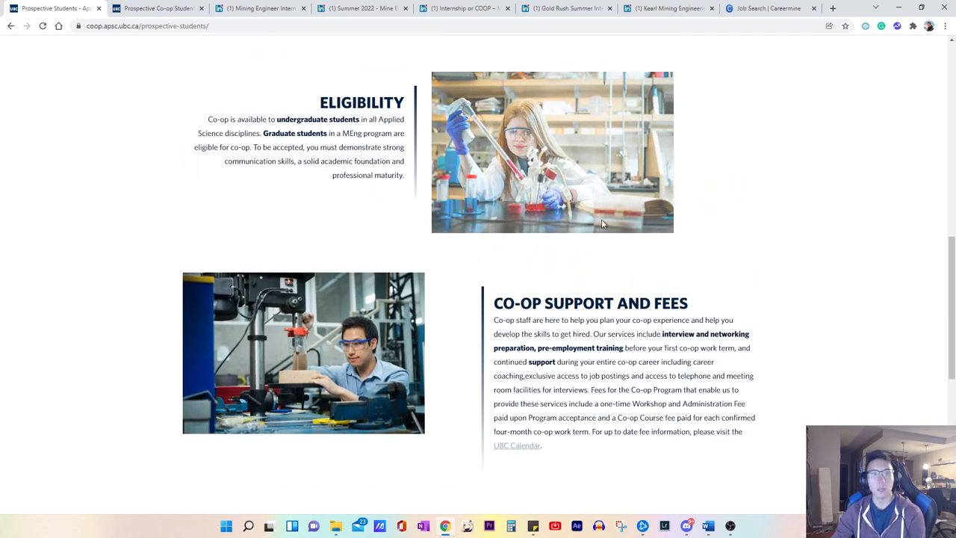
mouse_move(356, 89)
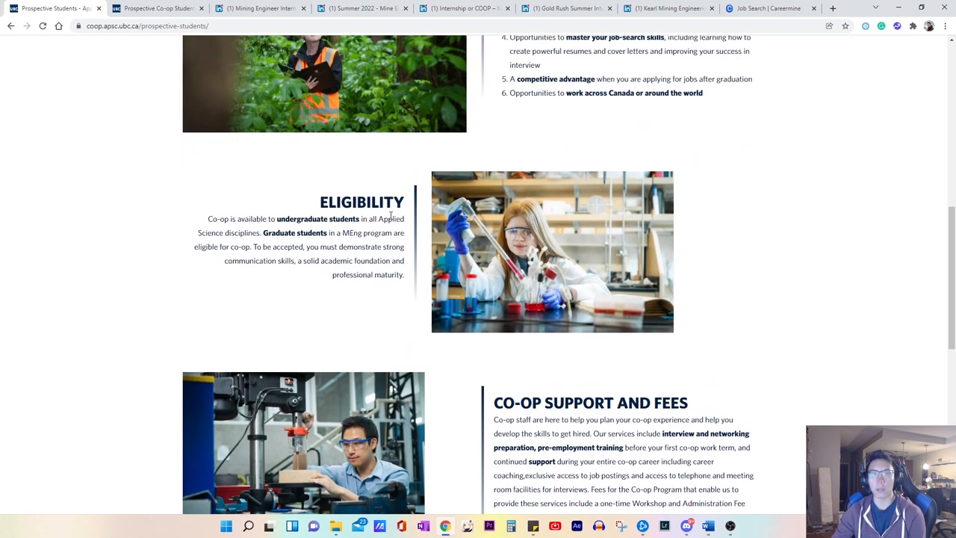
scroll("up", 3)
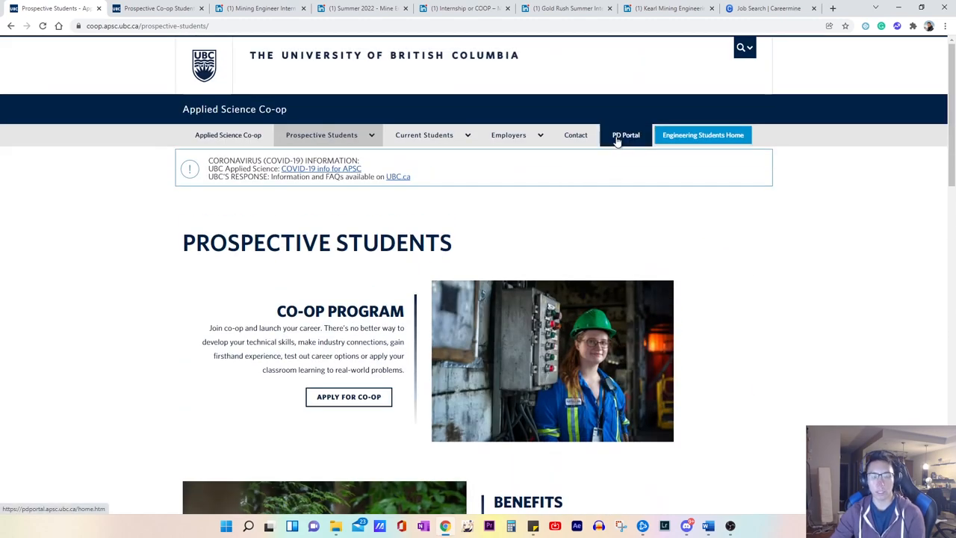
scroll("down", 3)
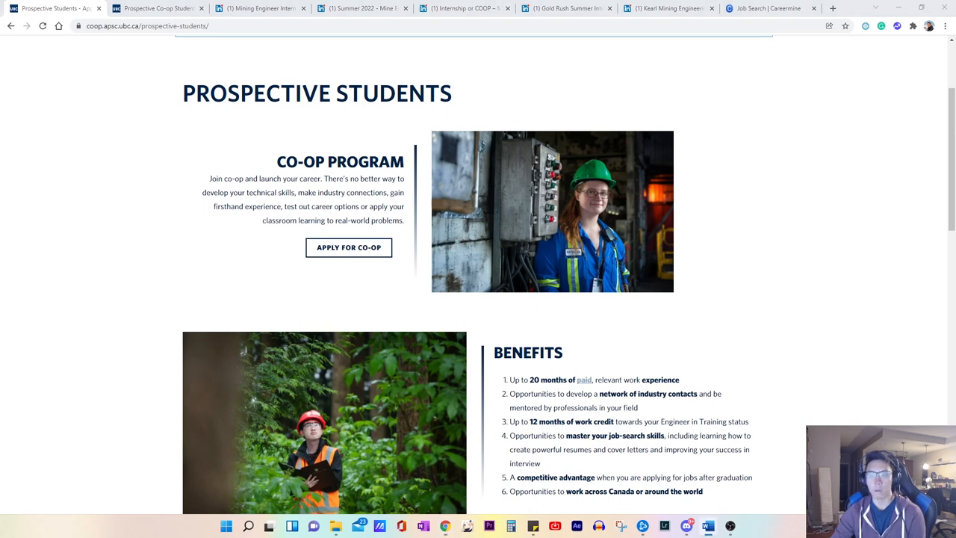
mouse_move(909, 195)
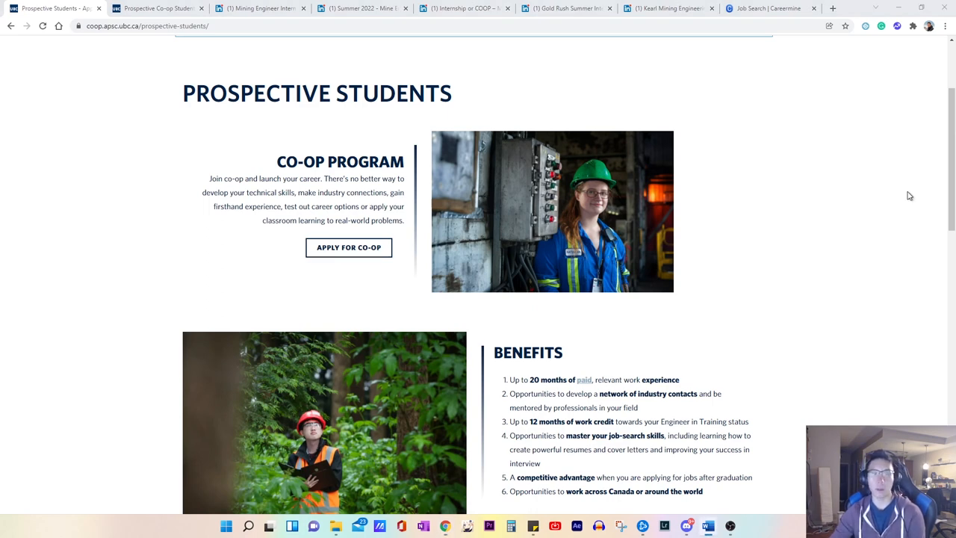
mouse_move(768, 210)
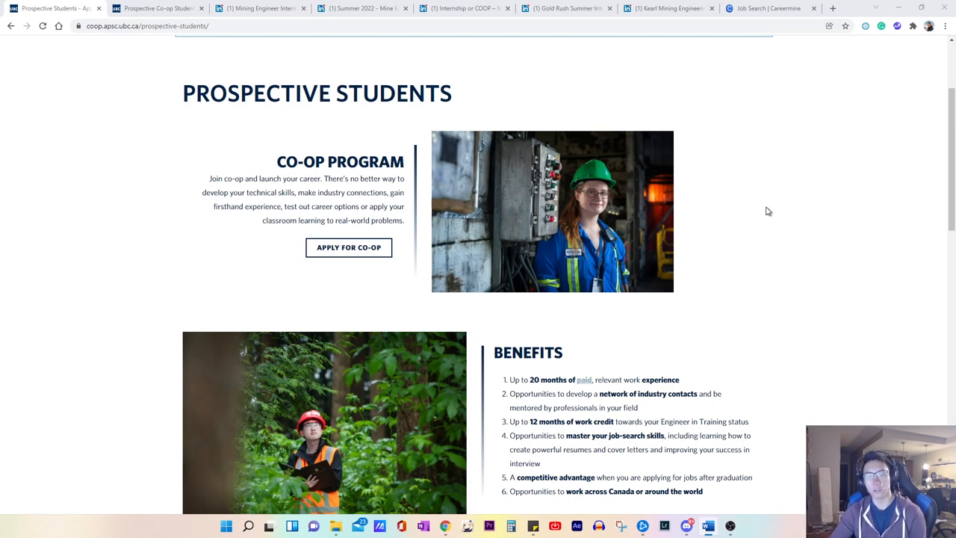
mouse_move(726, 247)
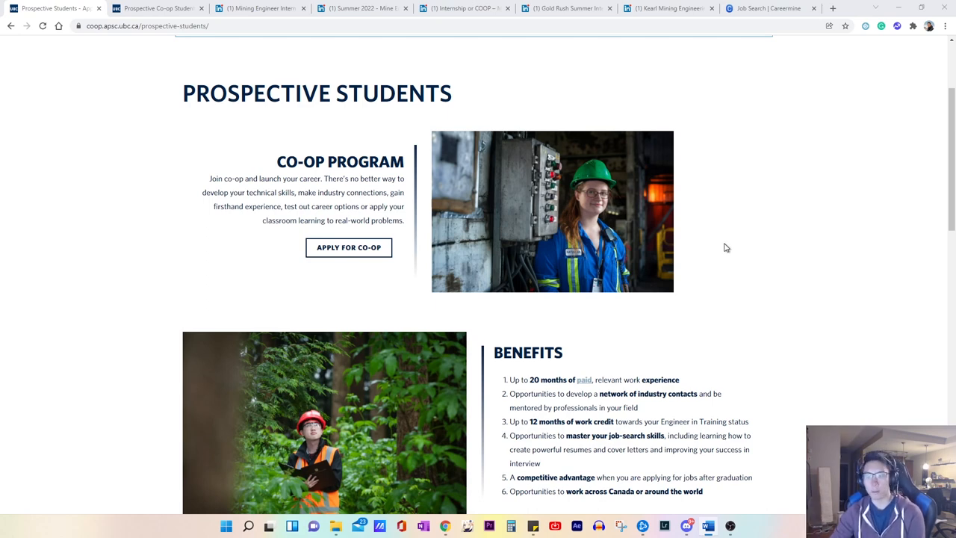
- Highlight benefit 2, 'Opportunities to develop a network of industry contacts'
scroll("down", 3)
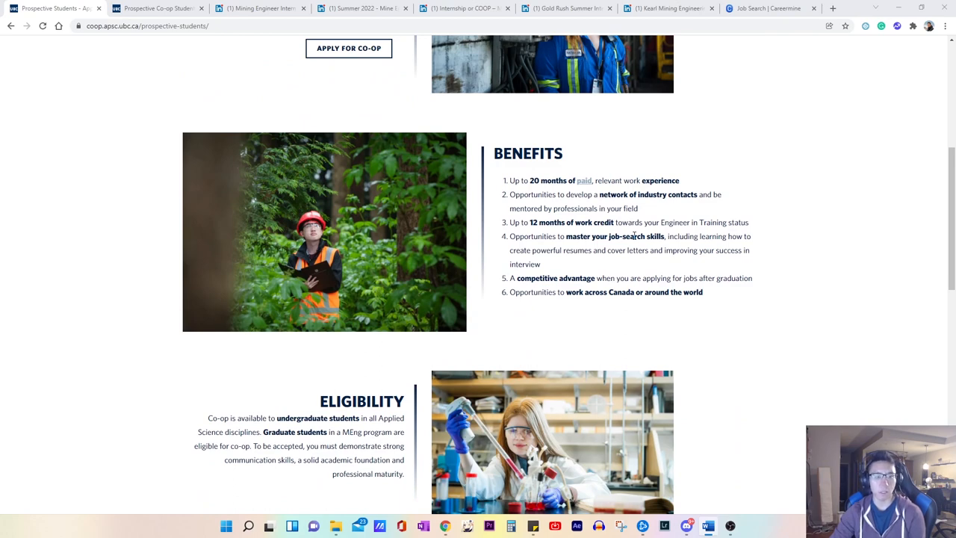
mouse_move(588, 205)
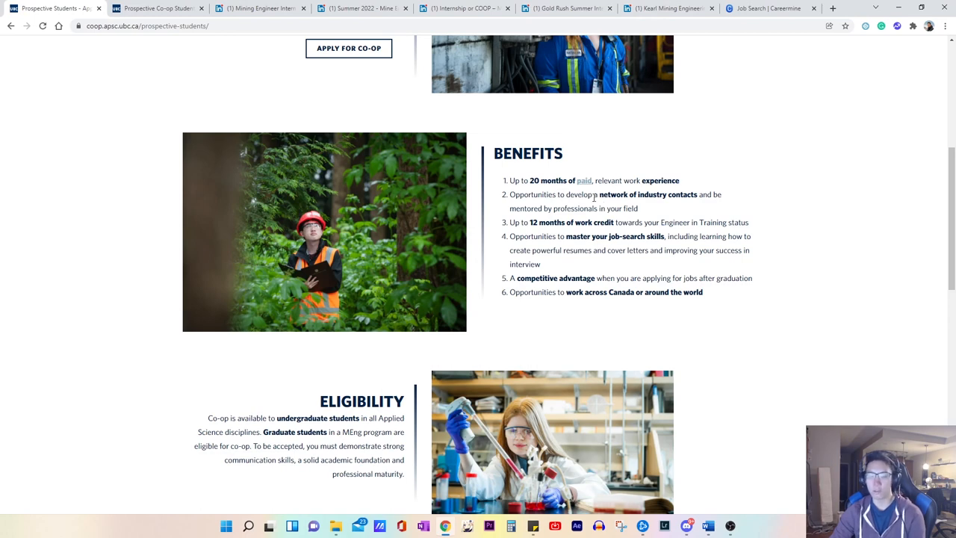
mouse_move(640, 216)
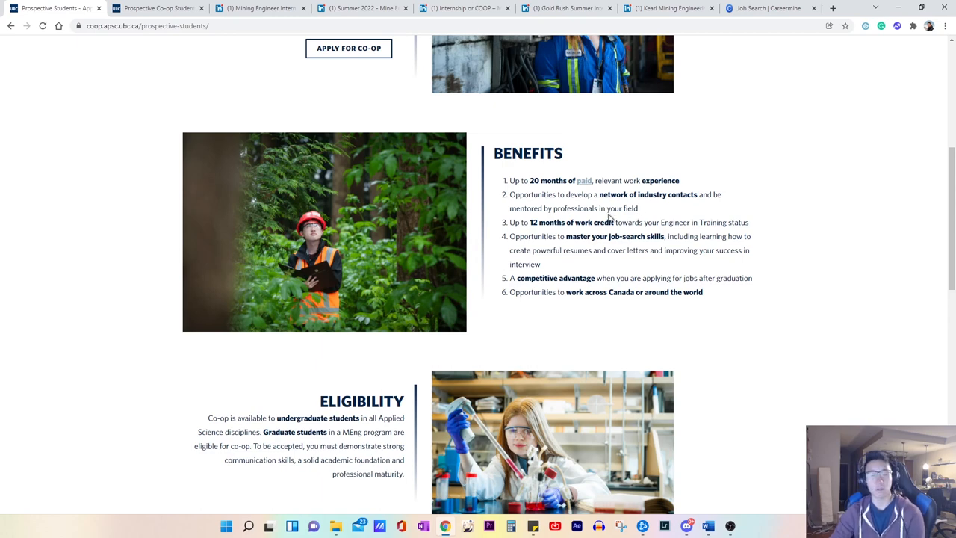
left_click_drag(510, 194, 696, 194)
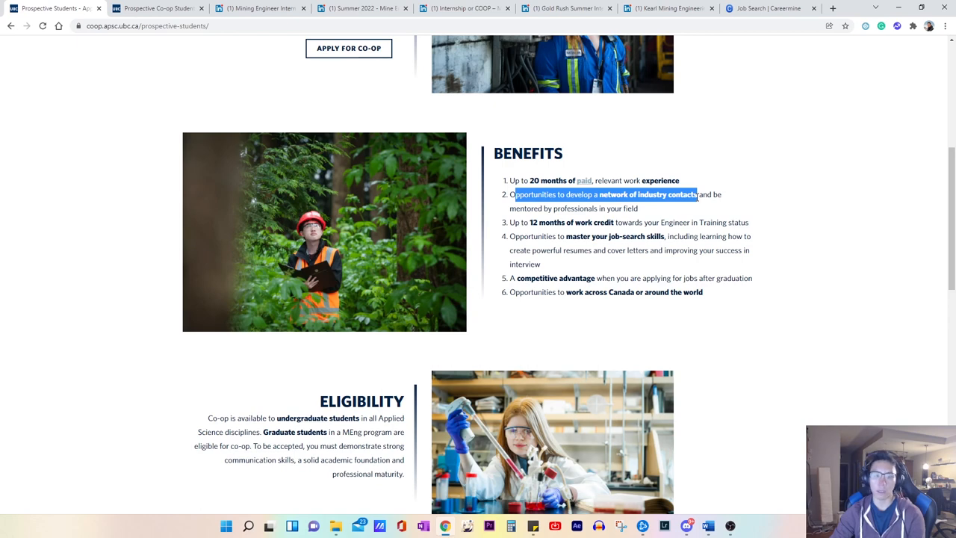
mouse_move(827, 216)
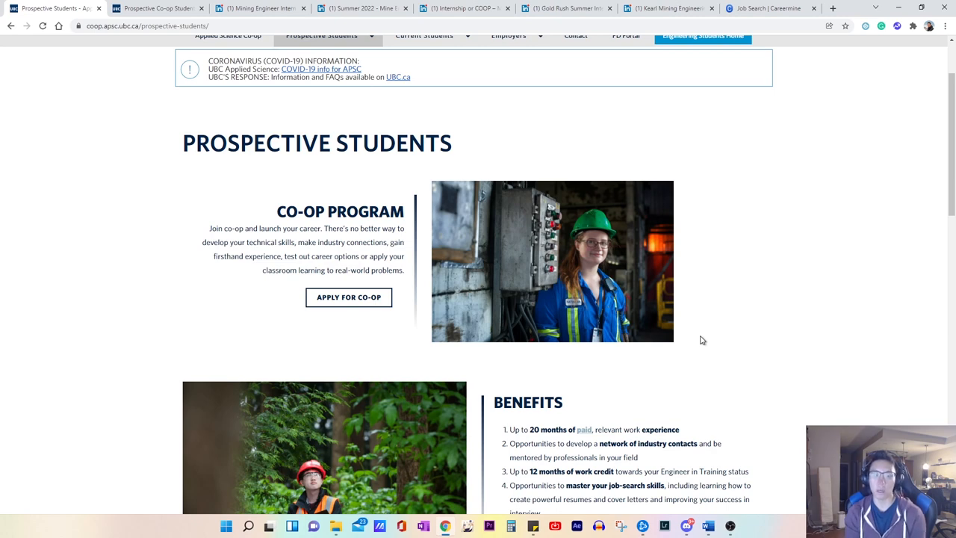
mouse_move(721, 331)
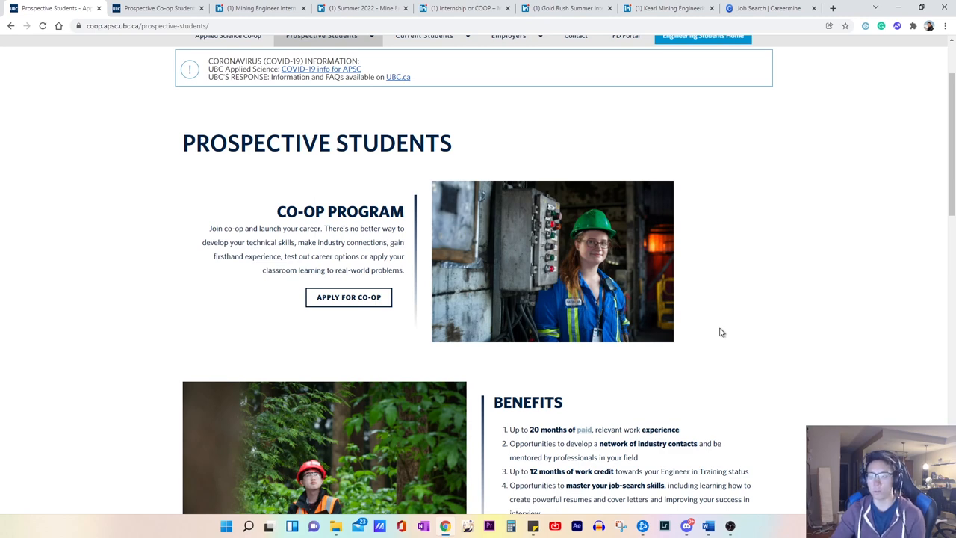
scroll("down", 3)
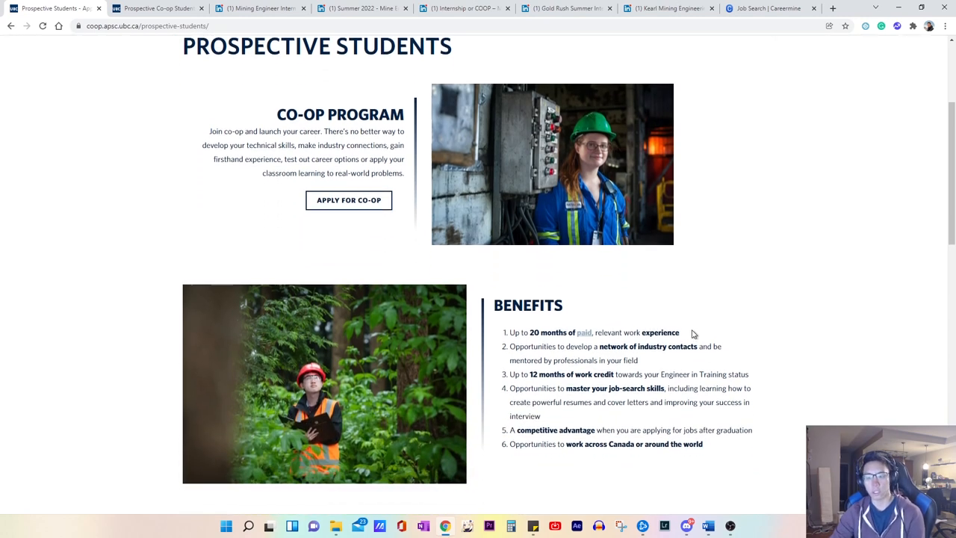